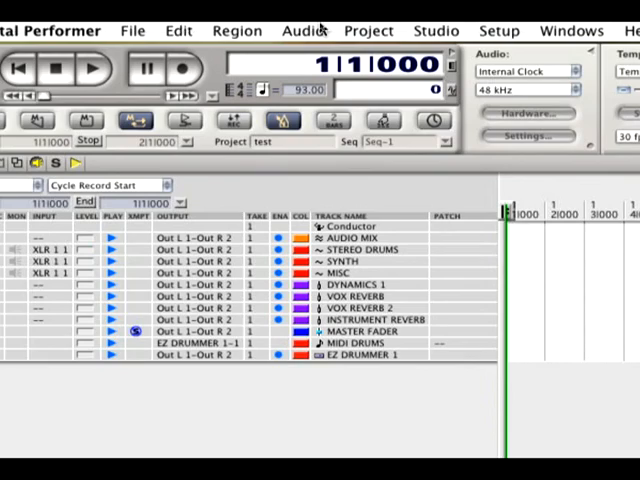
Start adding audio tracks from the Project menu, with the track count set to 2.
{"action": "left_click", "coordinate": [368, 30]}
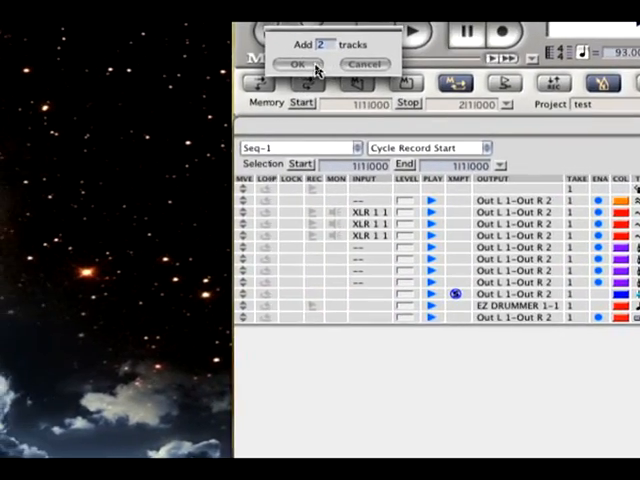
Confirm the Add tracks dialog so Audio-1 and Audio-2 appear in the track list.
{"action": "left_click", "coordinate": [297, 64]}
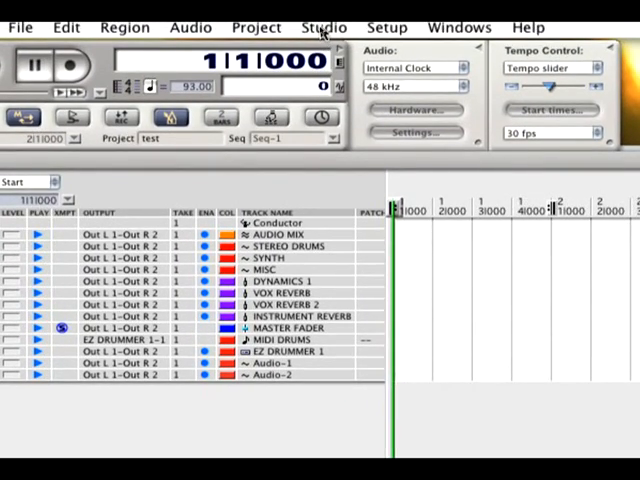
Add an aux track, Aux-1, to the sequence from the Project menu.
{"action": "left_click", "coordinate": [322, 31]}
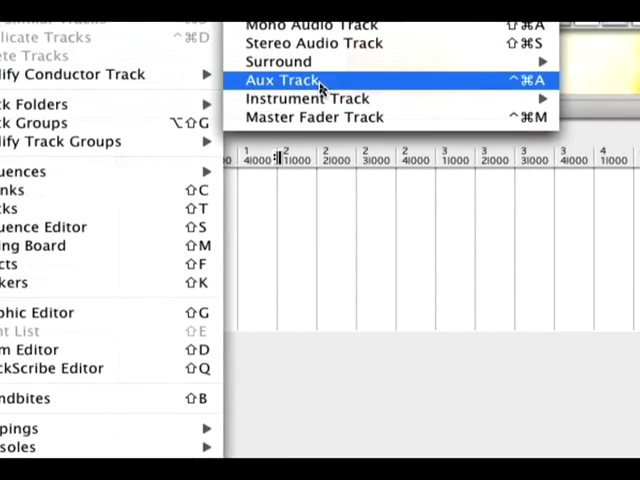
{"action": "left_click", "coordinate": [282, 80]}
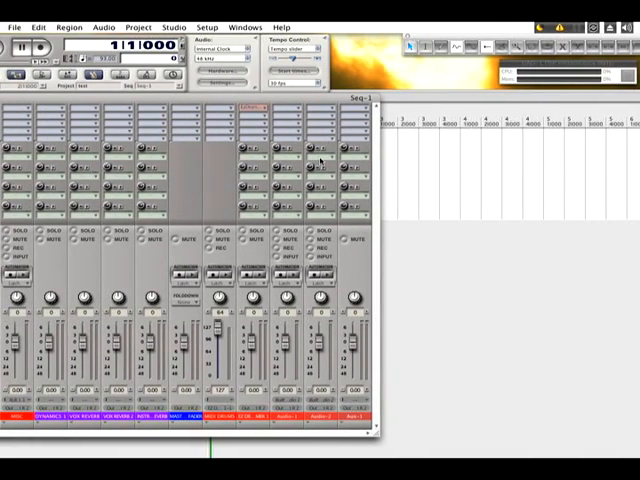
Show the Mixing Board and activate a send on the Audio-2 strip at -7.50 dB.
{"action": "left_click", "coordinate": [330, 158]}
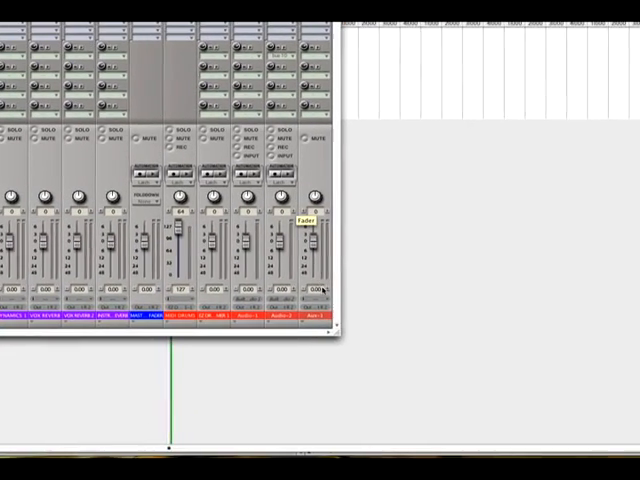
{"action": "left_click", "coordinate": [315, 300]}
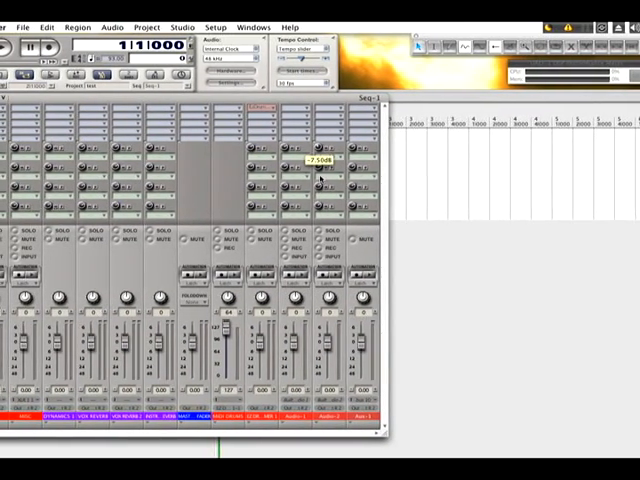
Raise the Audio-2 send level from -7.50 dB to about -0.60 dB.
{"action": "left_click_drag", "start_coordinate": [320, 170], "coordinate": [320, 160]}
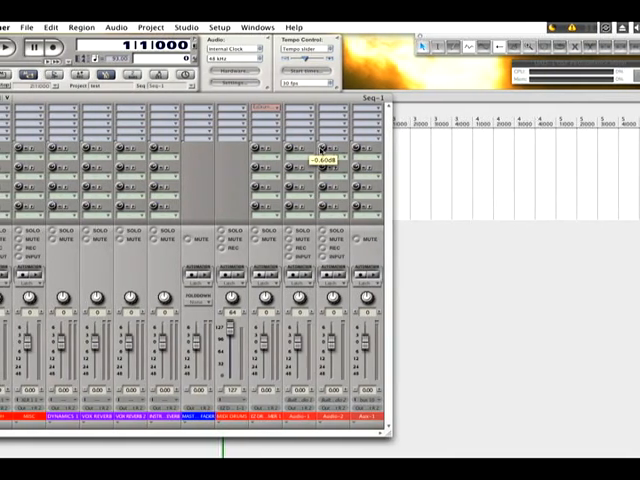